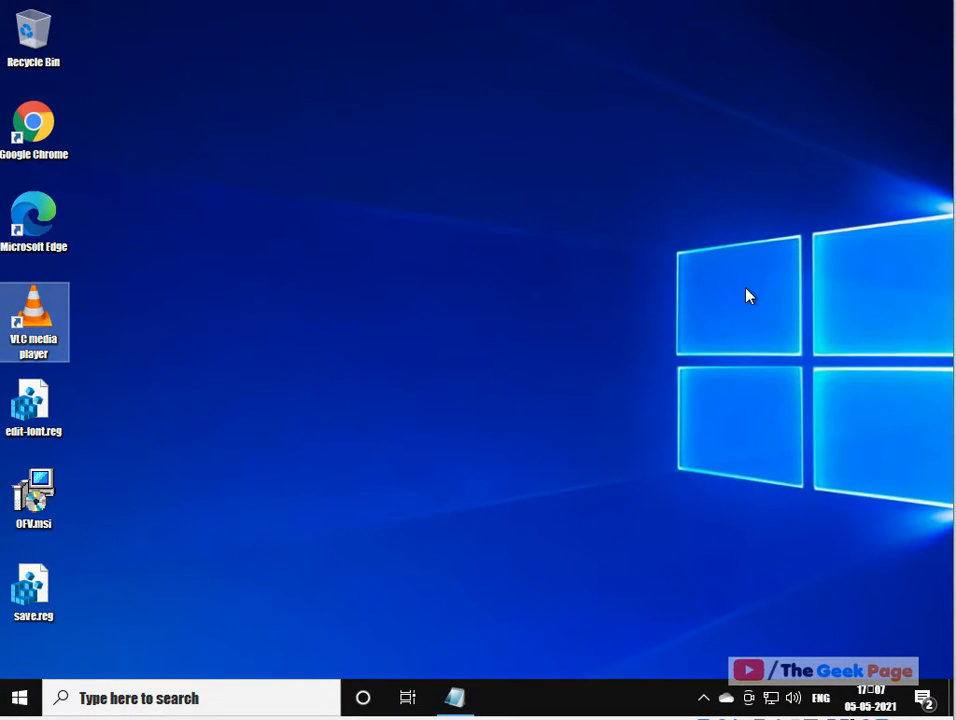
mouse_move(350, 268)
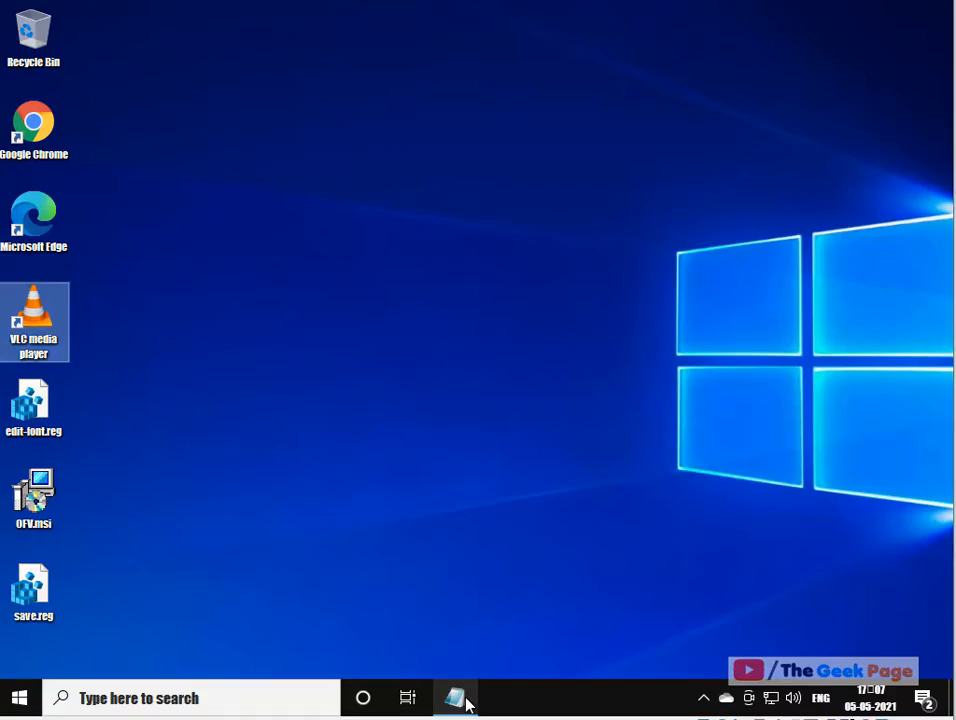
Step: Search the taskbar for 'notepad' so Notepad appears as the best match
click(456, 696)
text(n)
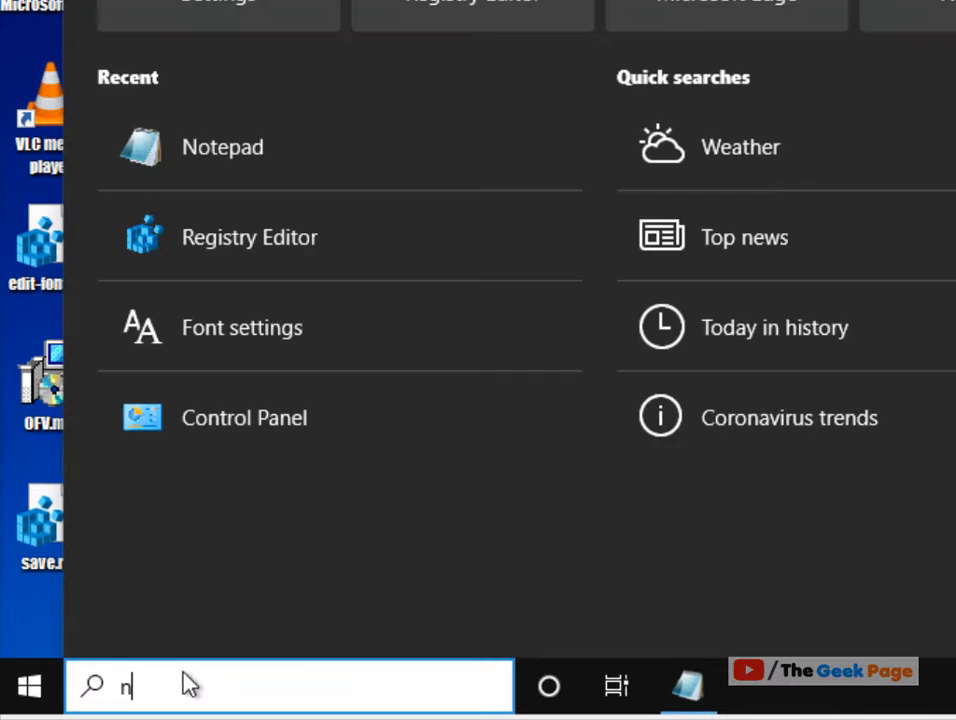
text(otepad)
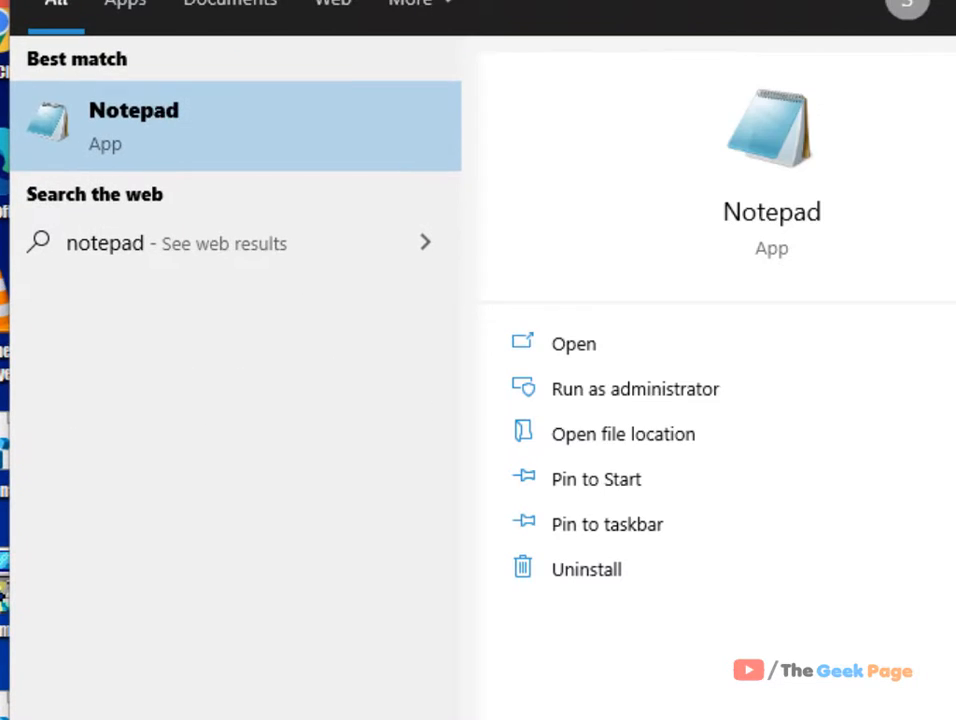
Step: Launch Notepad and paste the default Segoe UI registry entries into a new document
click(132, 110)
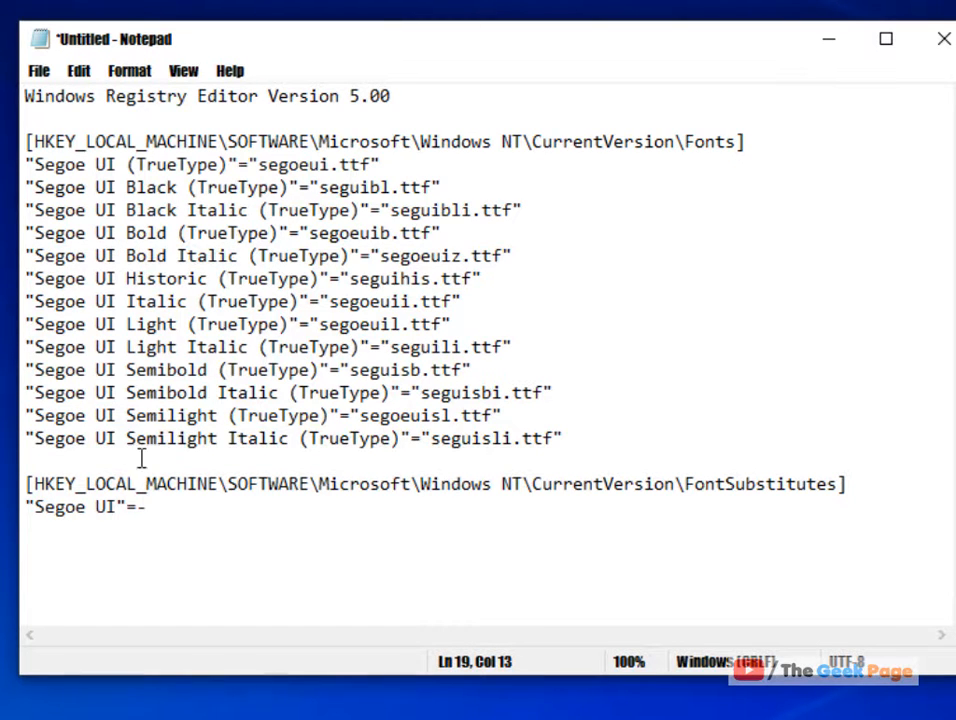
key(ctrl+a)
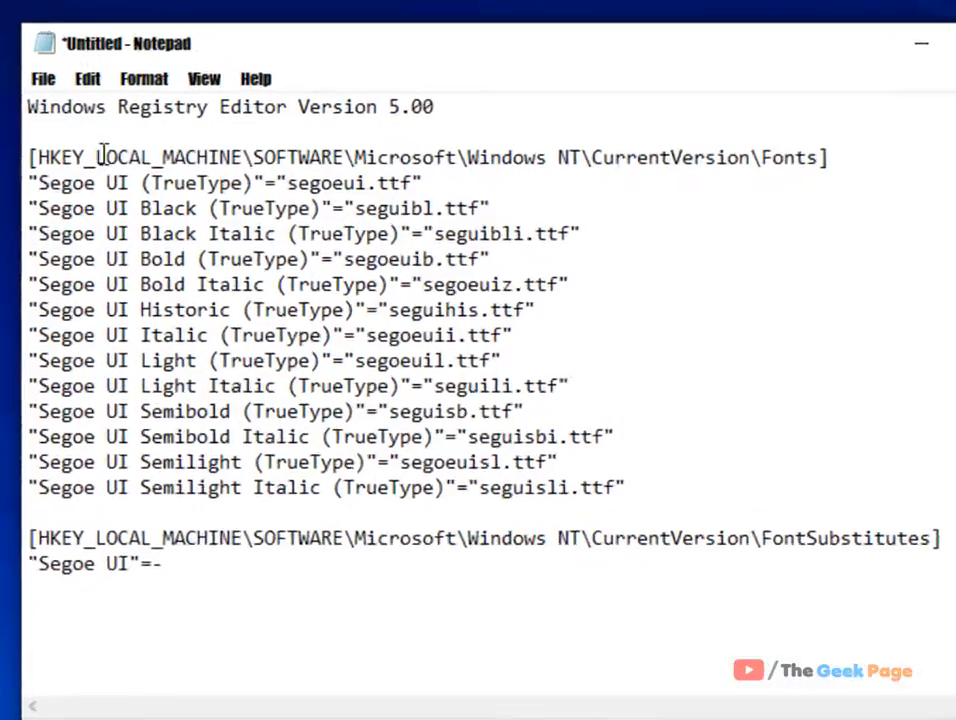
click(44, 78)
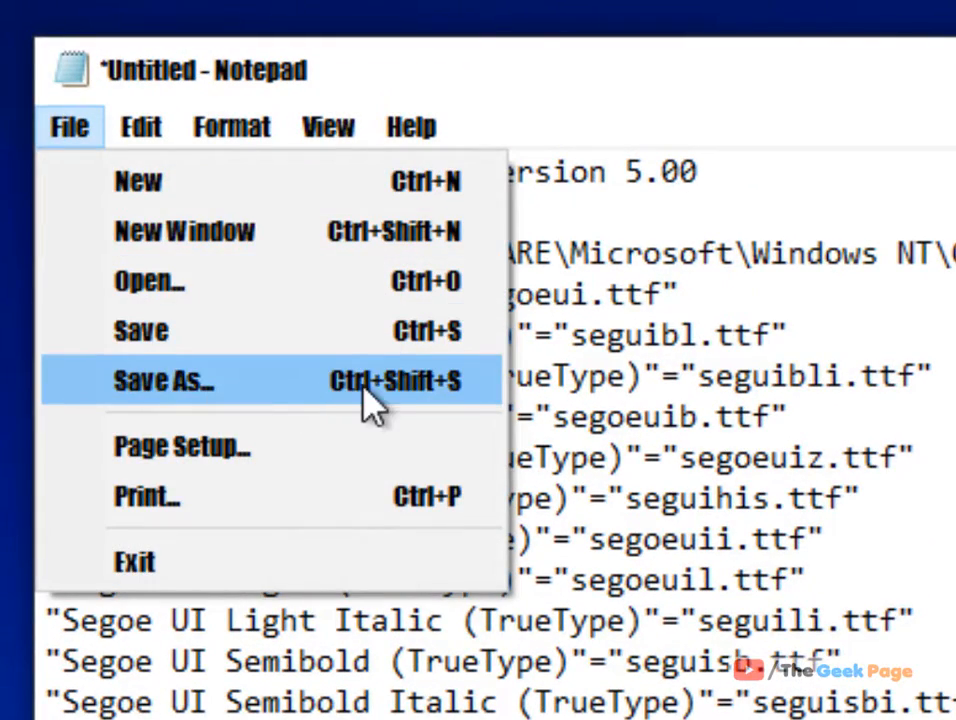
Step: Save the document to the desktop as font.reg with Save as type set to All Files
click(164, 380)
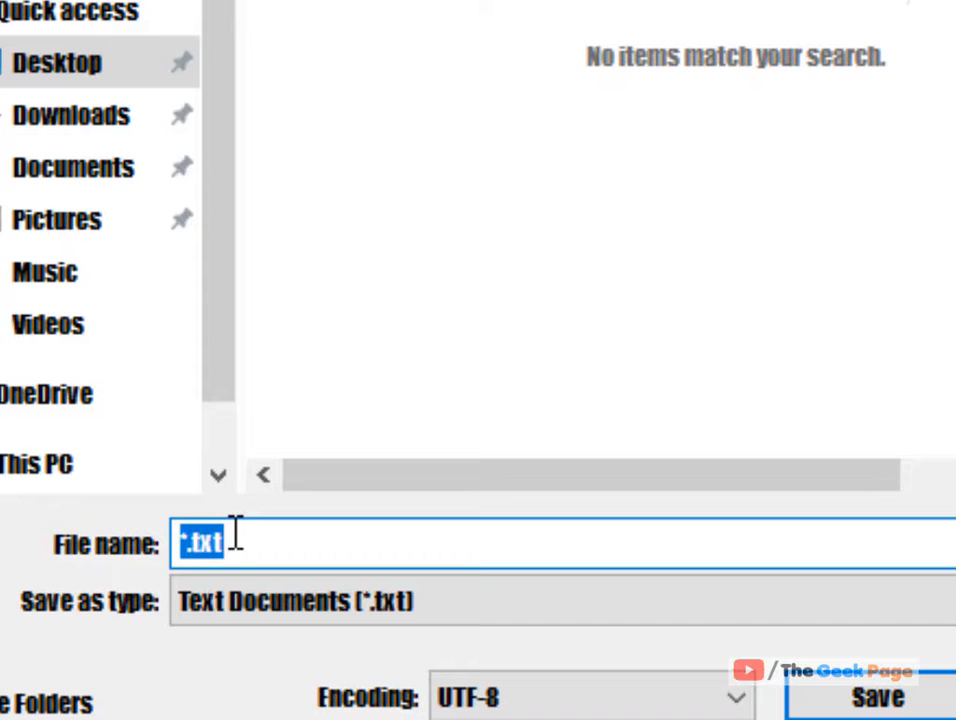
text(f)
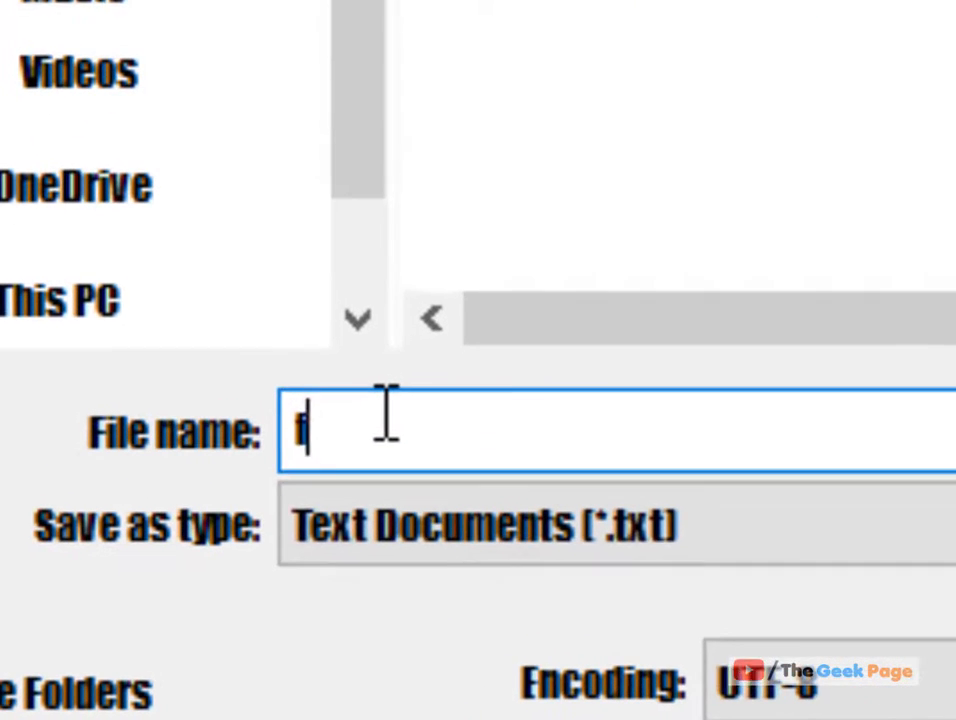
text(ont)
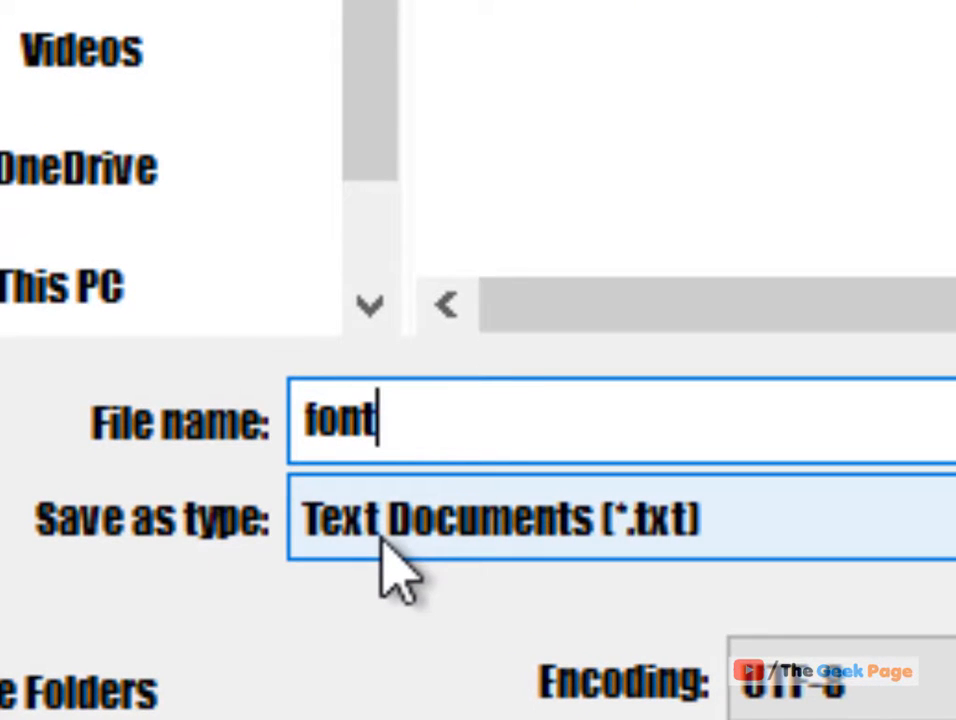
text(.r)
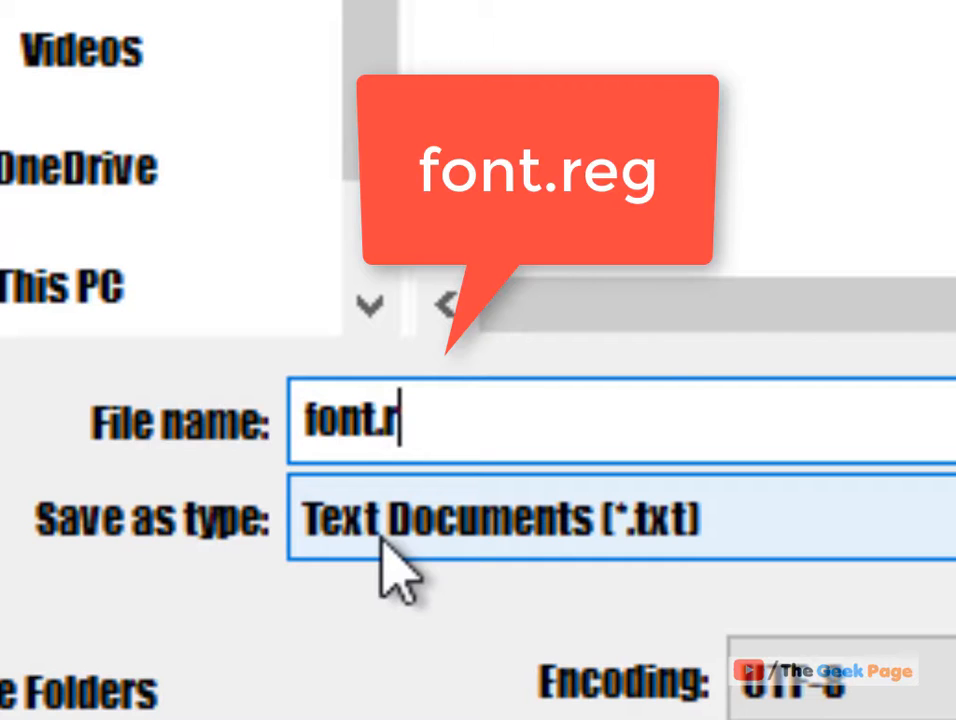
text(eg)
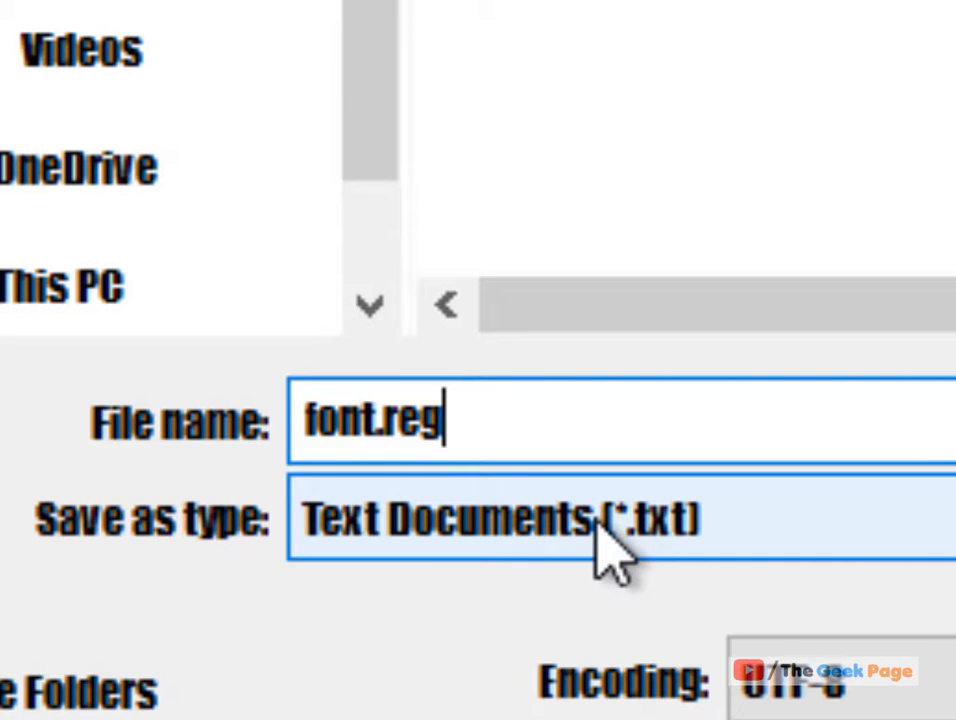
click(620, 518)
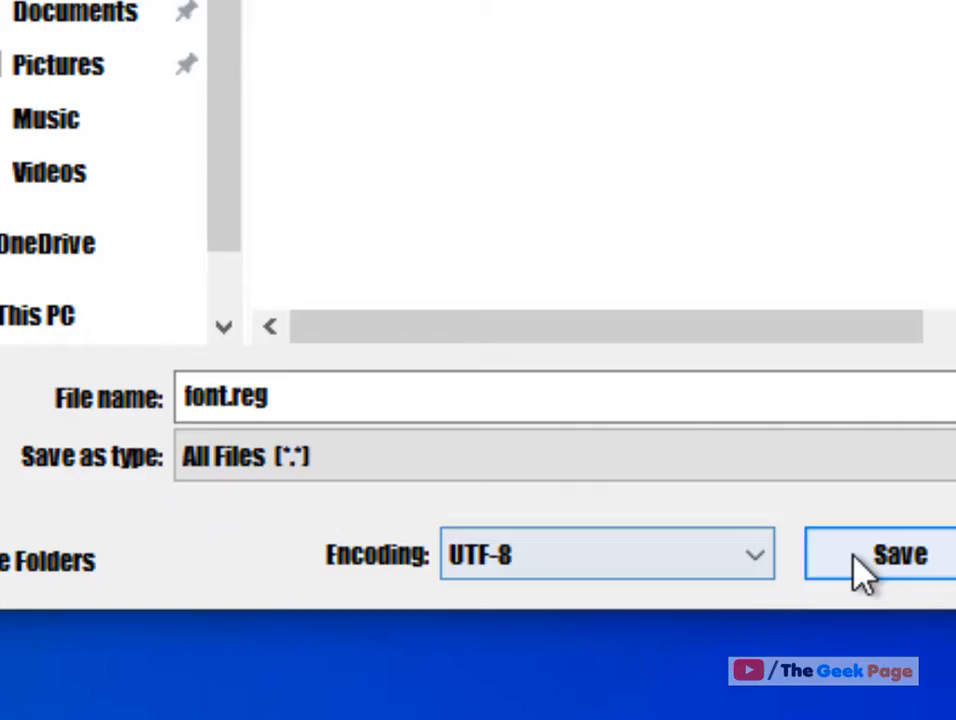
click(896, 554)
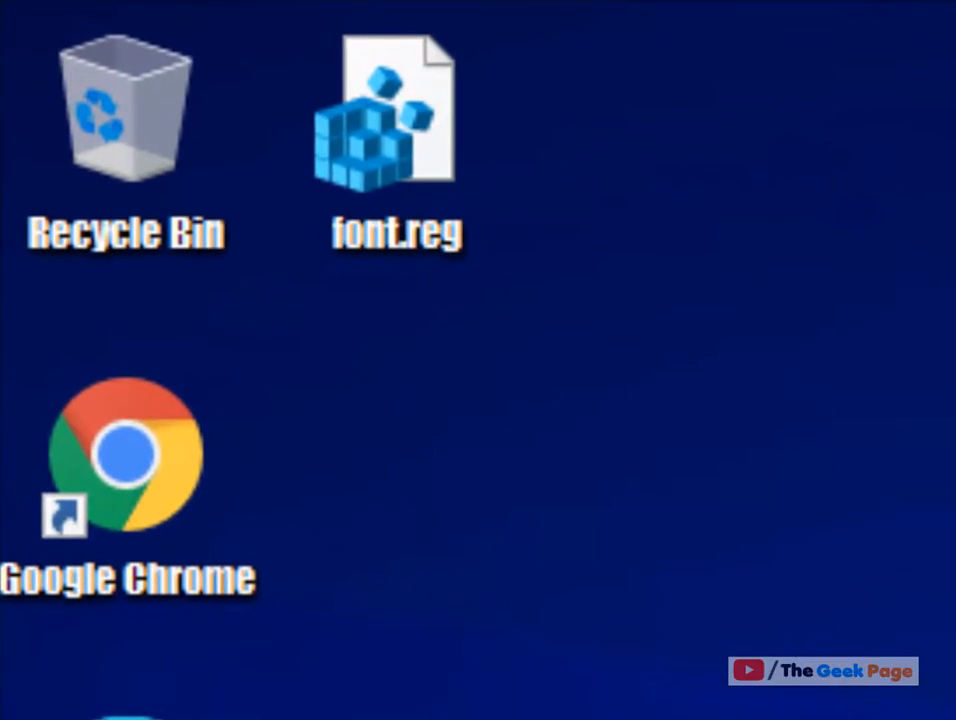
mouse_move(444, 184)
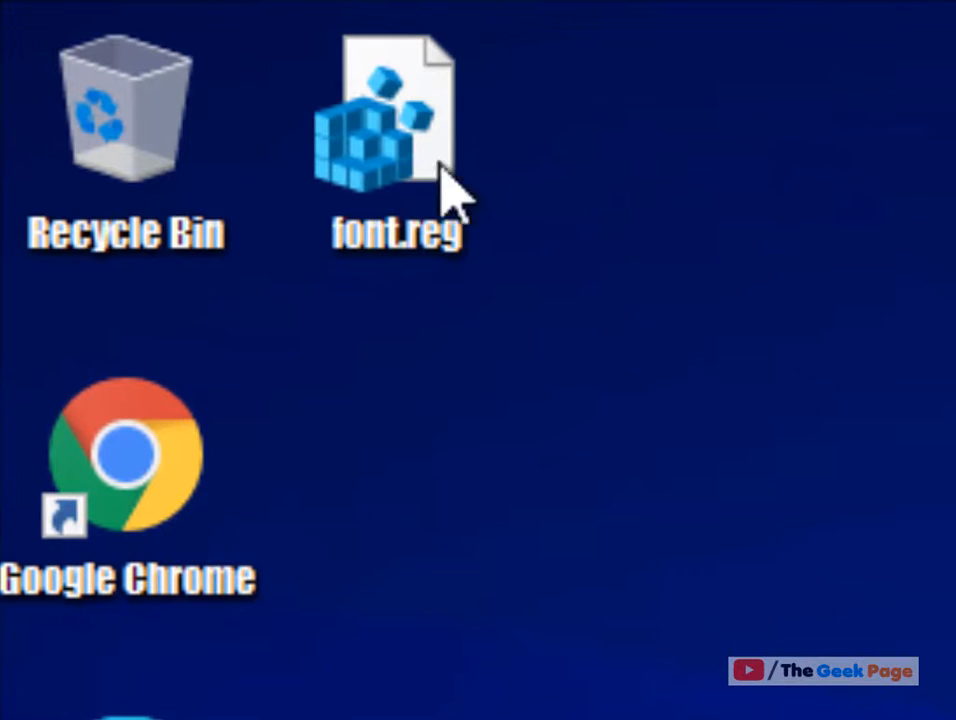
Step: Run font.reg from the desktop, approve UAC, and confirm its entries were added to the registry
click(396, 130)
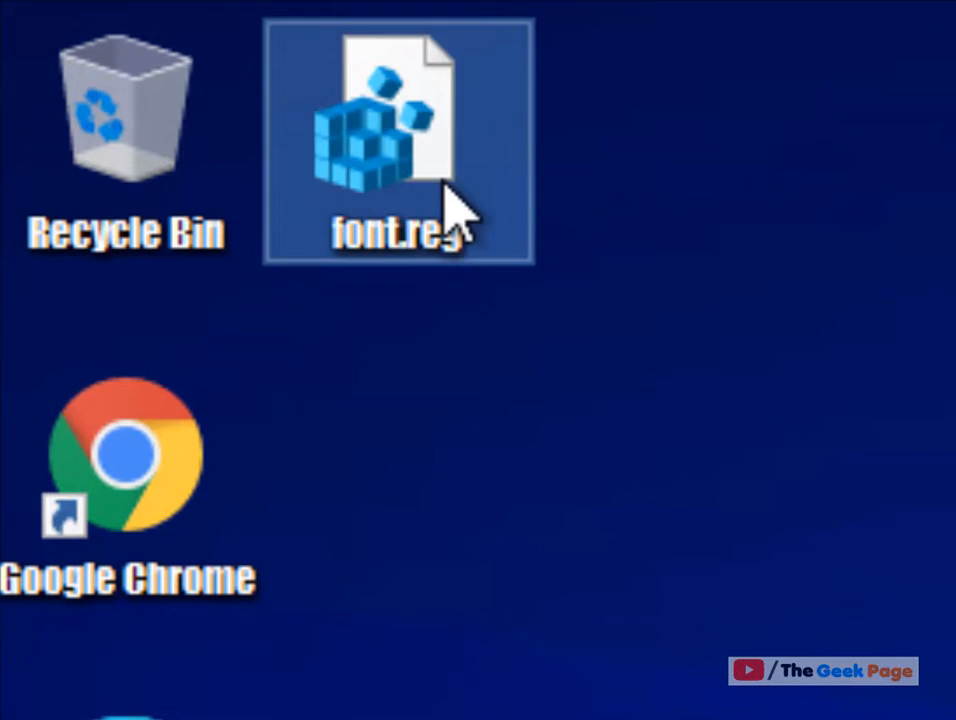
double_click(398, 130)
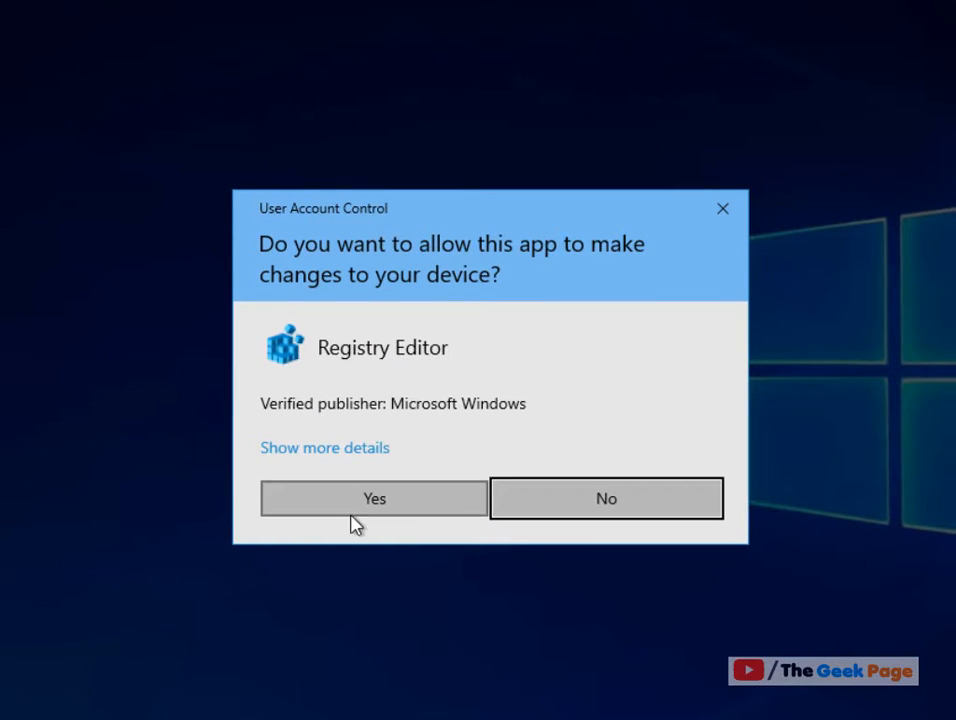
click(372, 498)
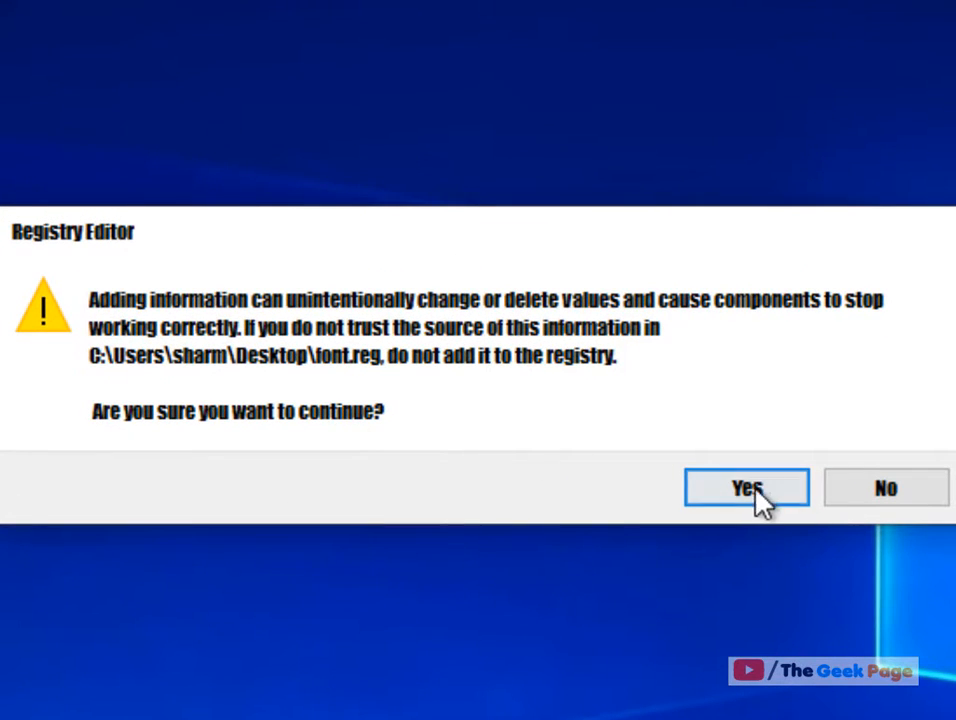
click(746, 488)
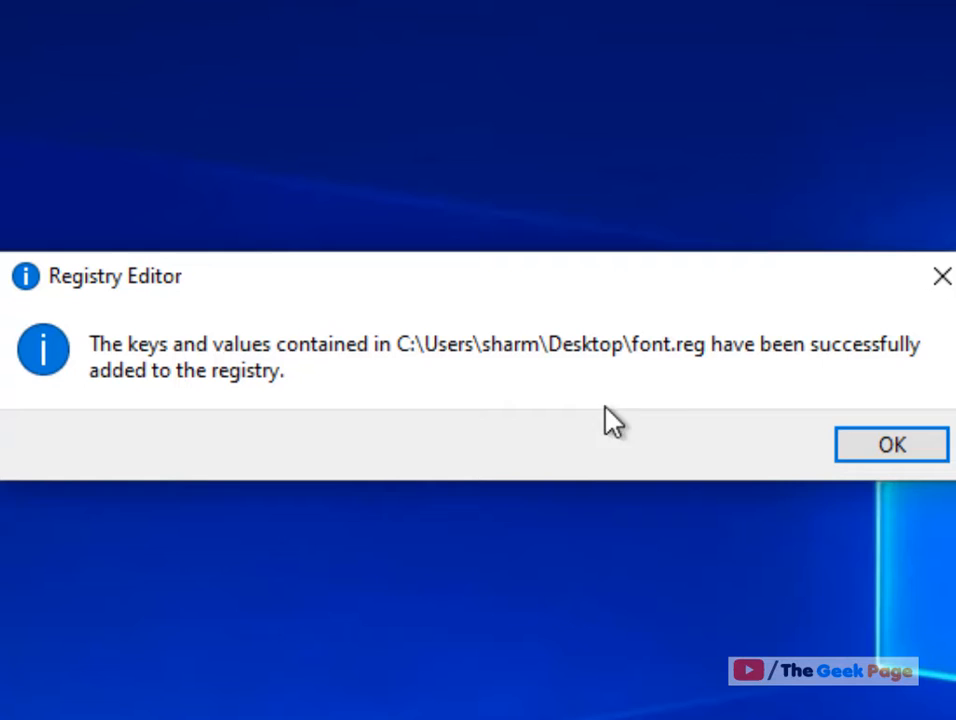
click(890, 444)
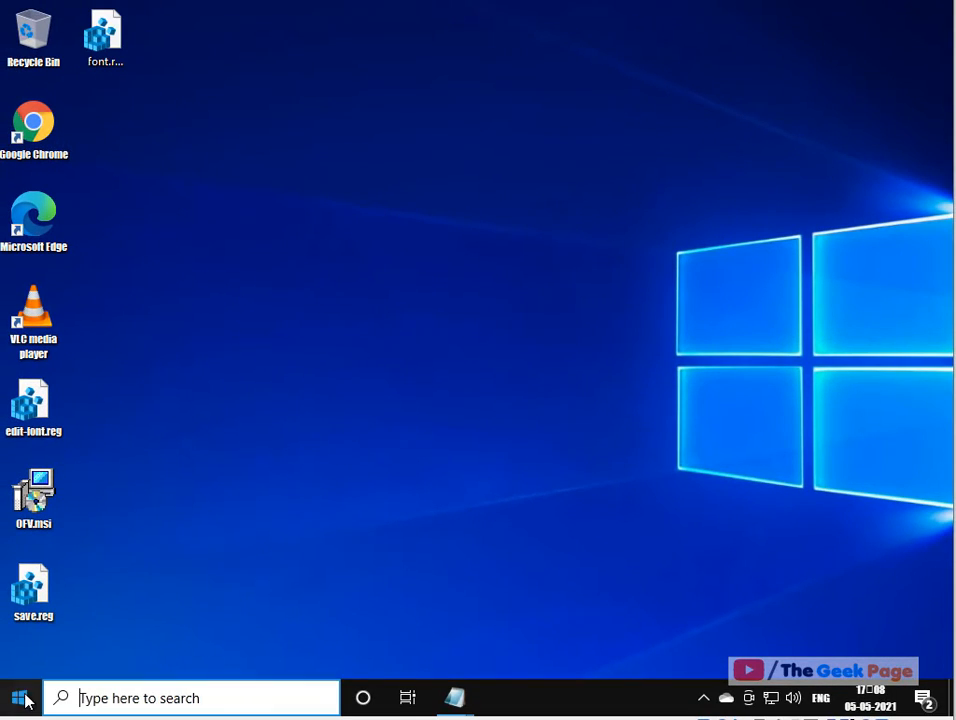
Step: Restart the PC from Start and bring up the desktop menu to refresh after signing in
click(18, 696)
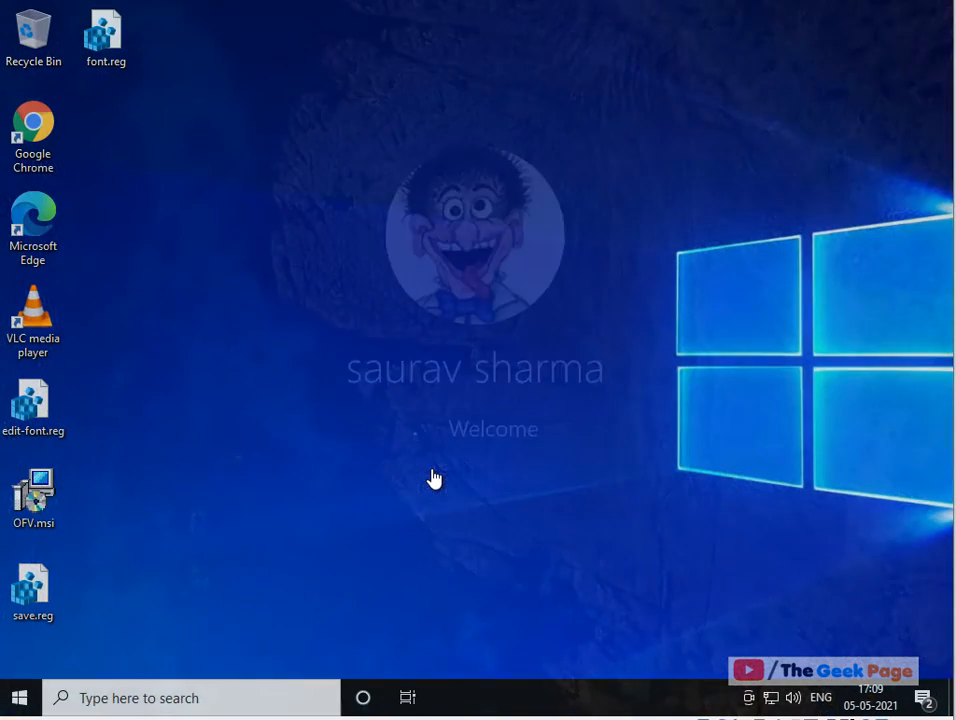
right_click(436, 478)
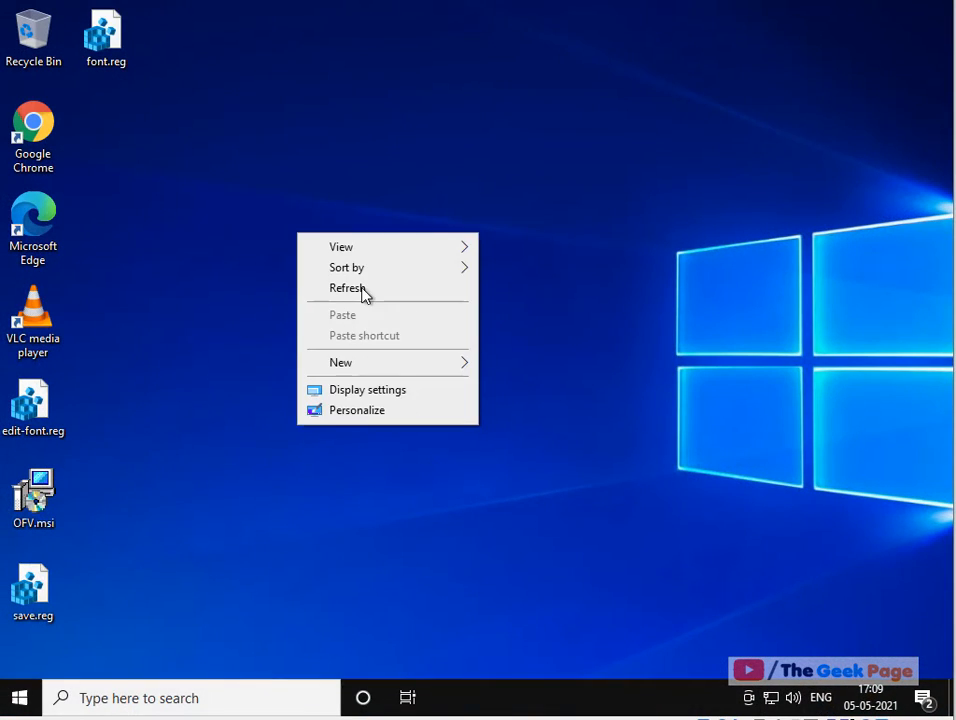